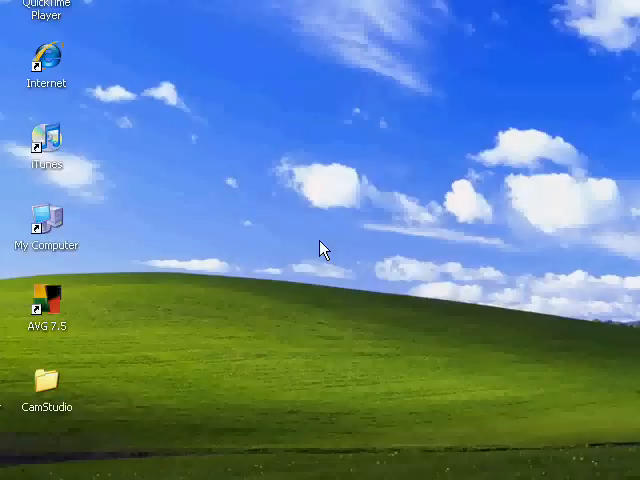
mouse_move(358, 270)
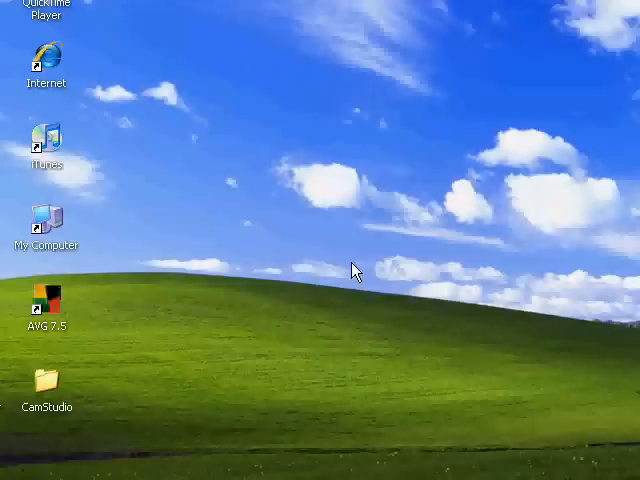
mouse_move(362, 266)
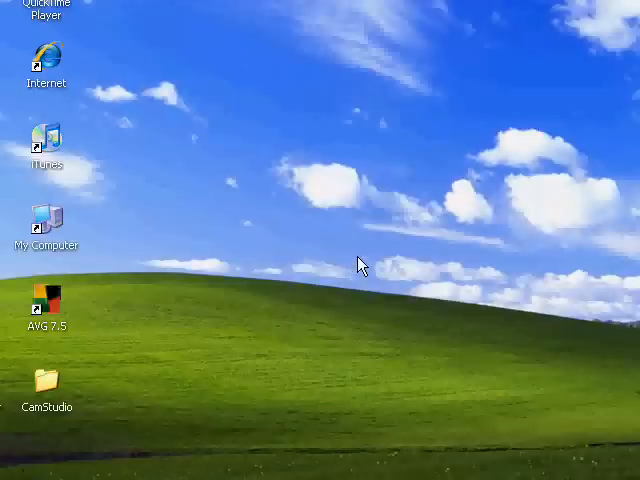
mouse_move(347, 242)
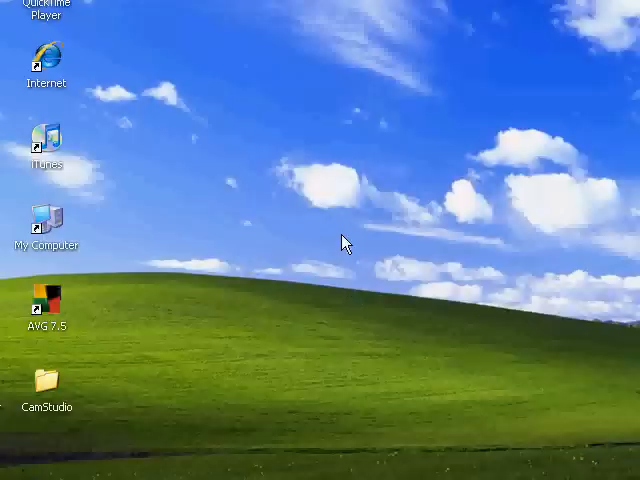
mouse_move(444, 267)
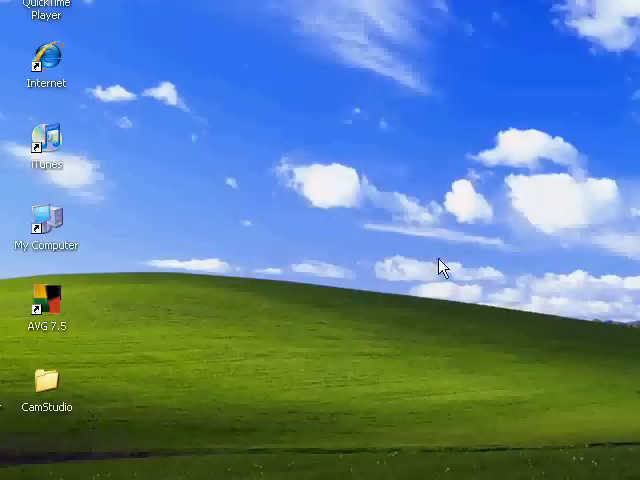
mouse_move(108, 255)
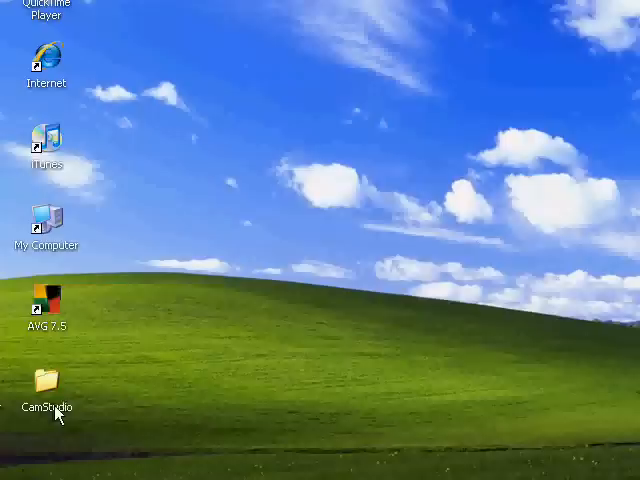
mouse_move(65, 92)
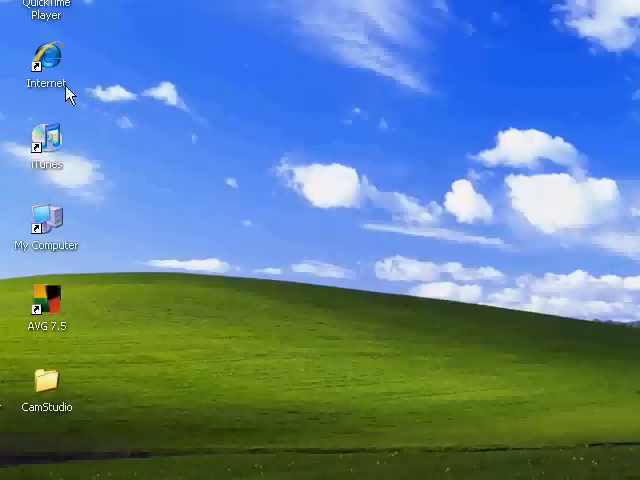
mouse_move(415, 97)
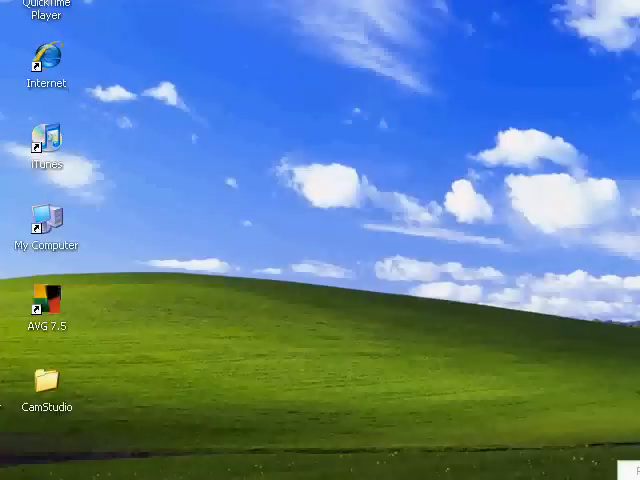
Launch Internet Explorer from the desktop shortcut and show the Favorites Center list.
double_click(46, 55)
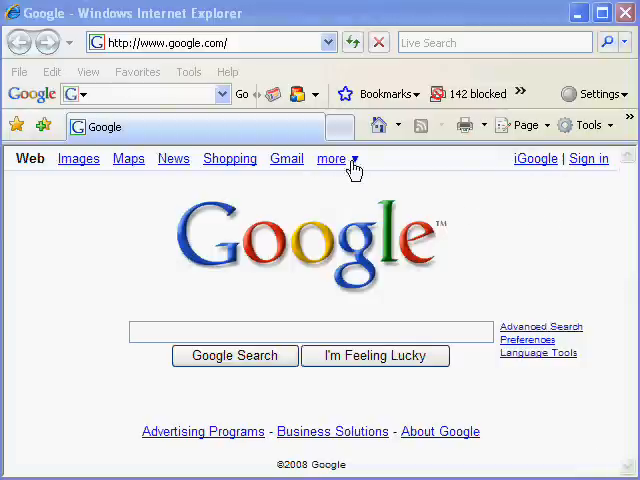
mouse_move(338, 126)
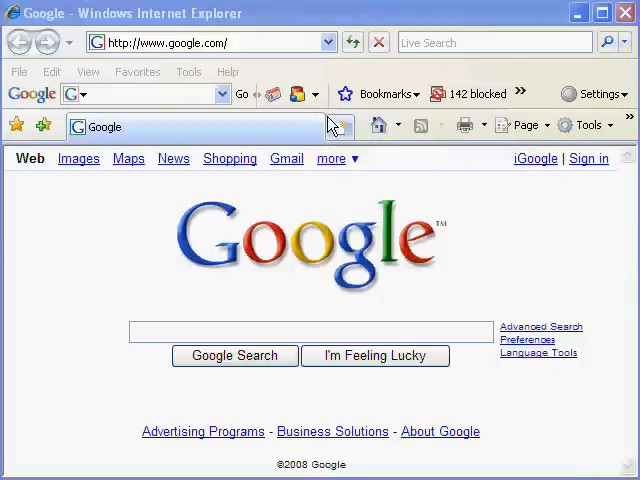
mouse_move(330, 126)
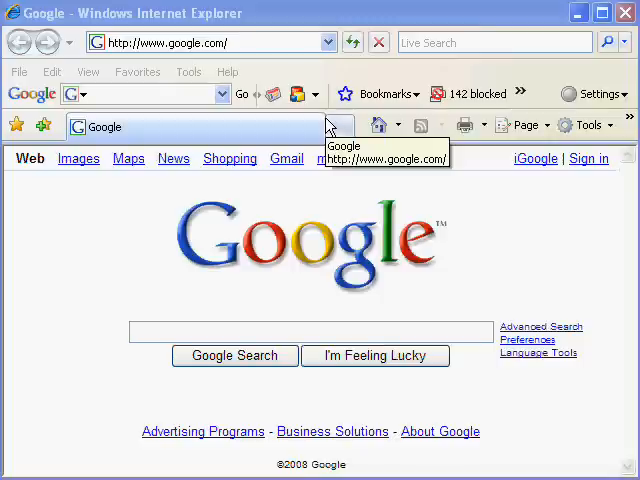
mouse_move(283, 135)
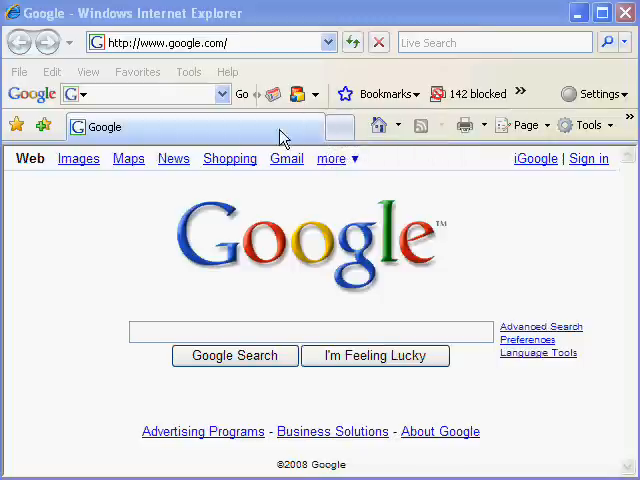
click(16, 125)
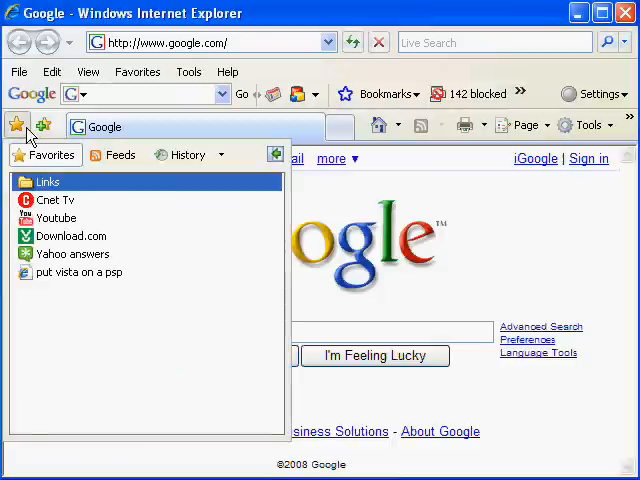
mouse_move(70, 236)
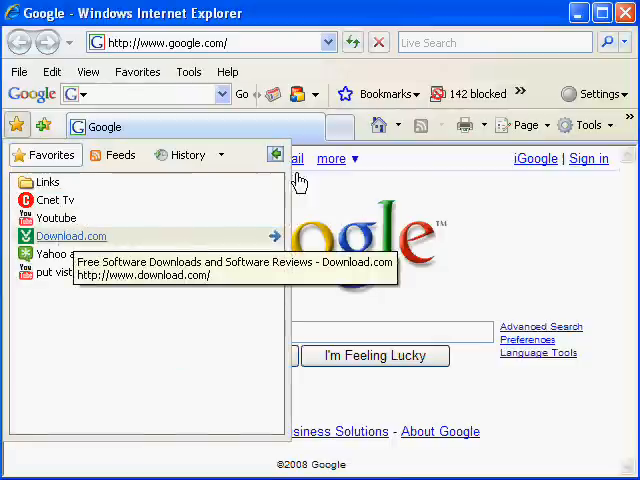
Open the Download.com favorite, search for 'CamStudio', and scroll through the results.
click(71, 235)
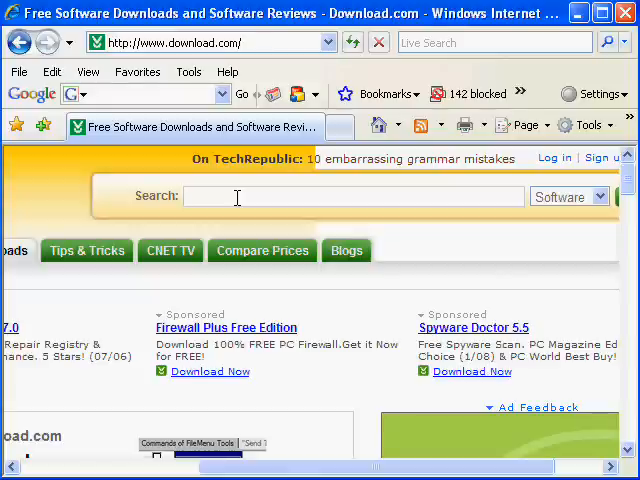
text(CamStudio)
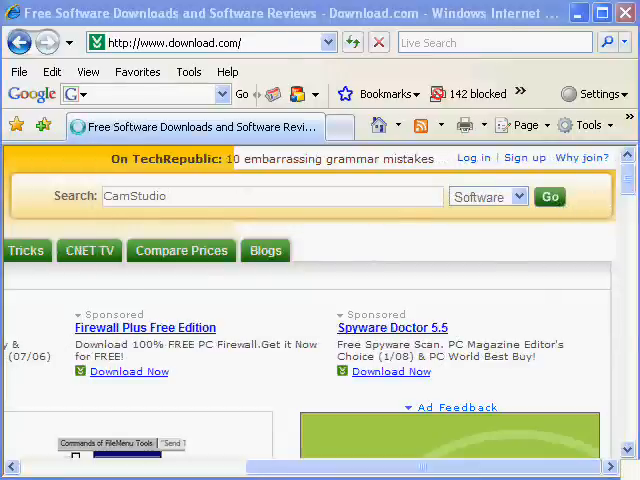
click(549, 196)
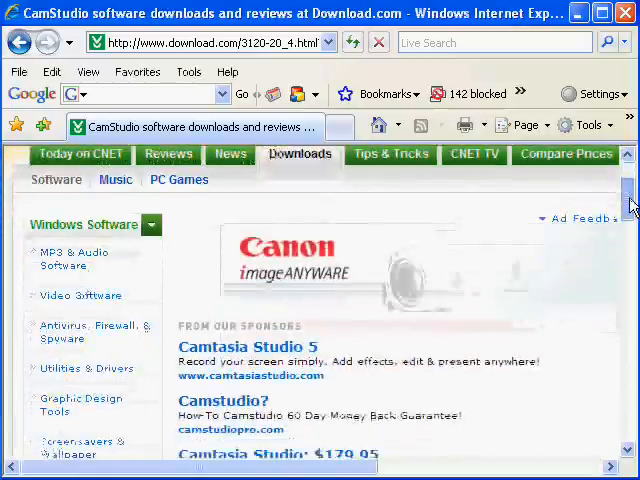
scroll(down, 3)
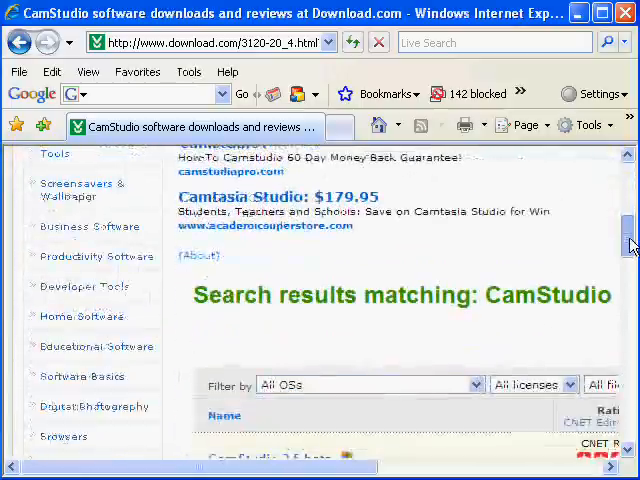
scroll(down, 3)
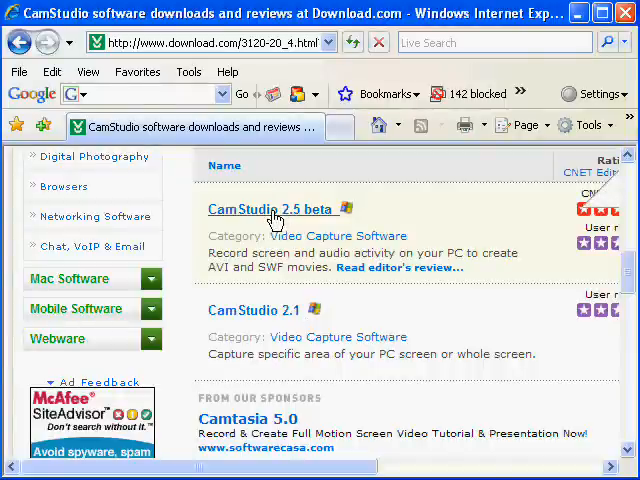
mouse_move(338, 216)
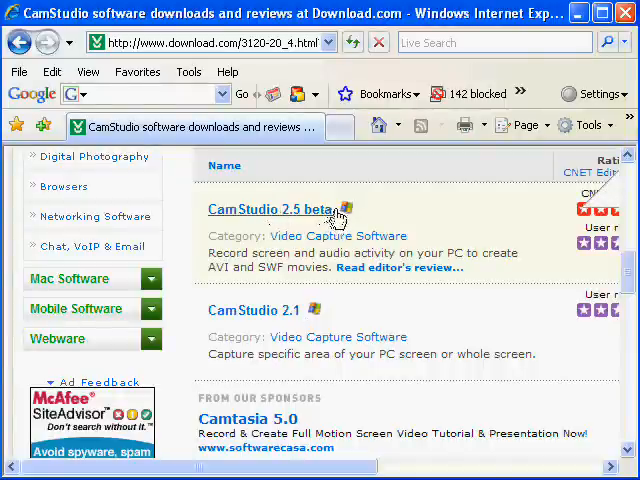
mouse_move(340, 222)
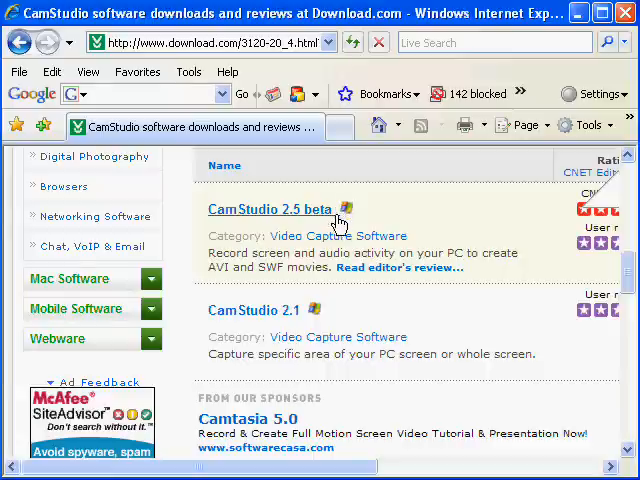
mouse_move(345, 199)
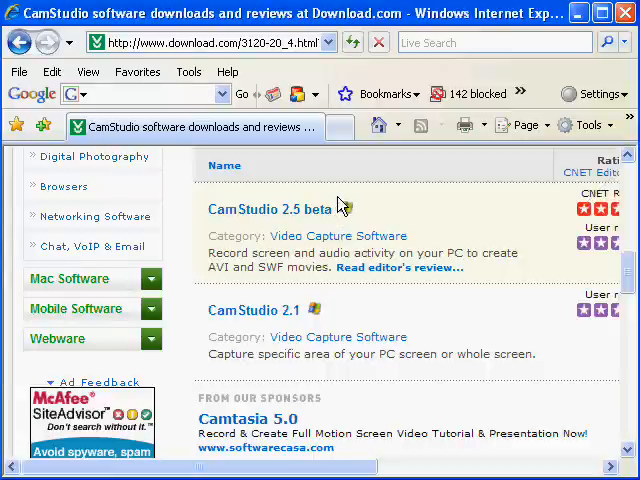
mouse_move(340, 213)
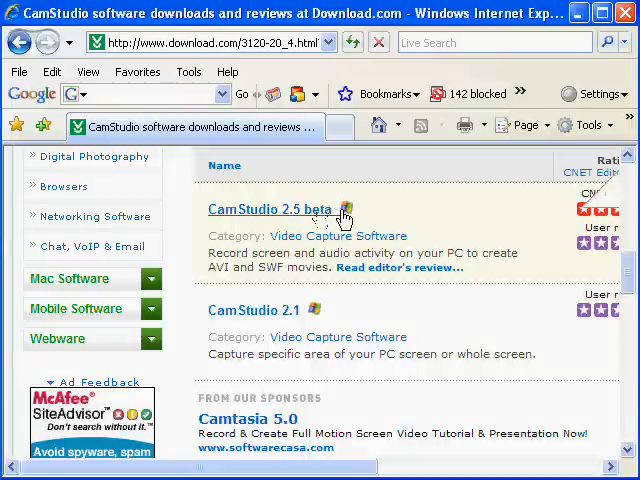
mouse_move(316, 241)
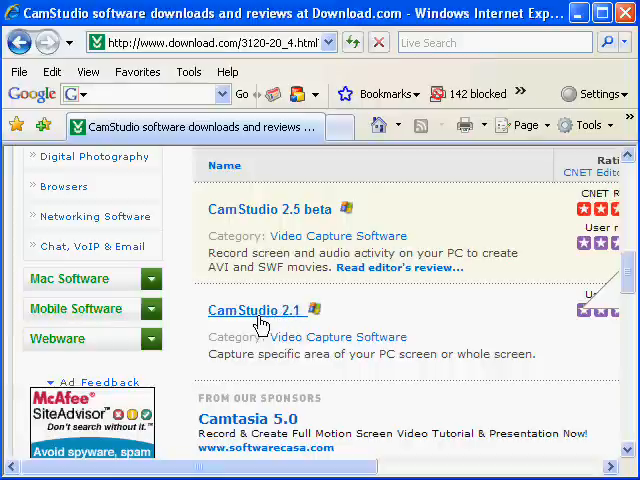
mouse_move(458, 274)
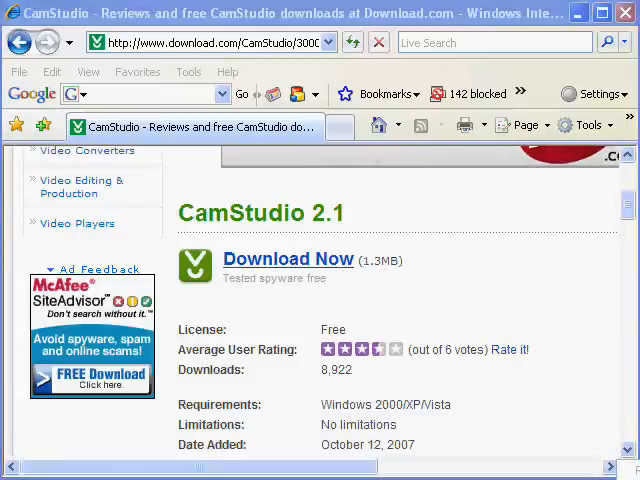
Download the CamStudio 2.1 installer to the Desktop, closing the dialog on completion.
click(287, 259)
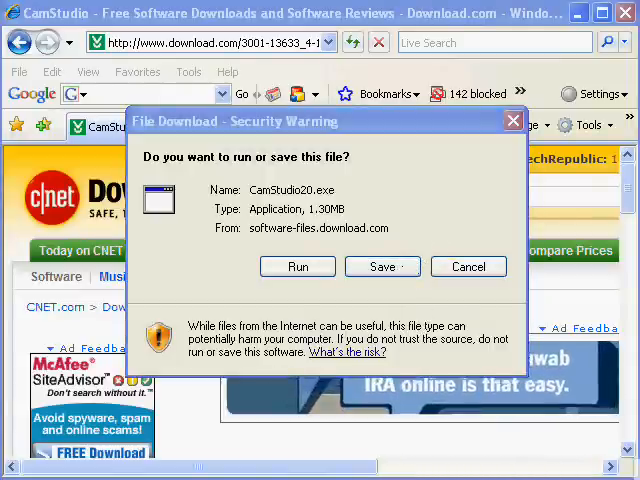
click(377, 266)
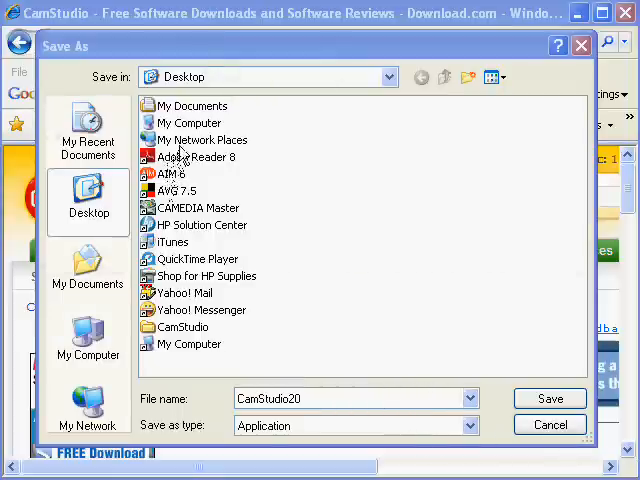
mouse_move(270, 378)
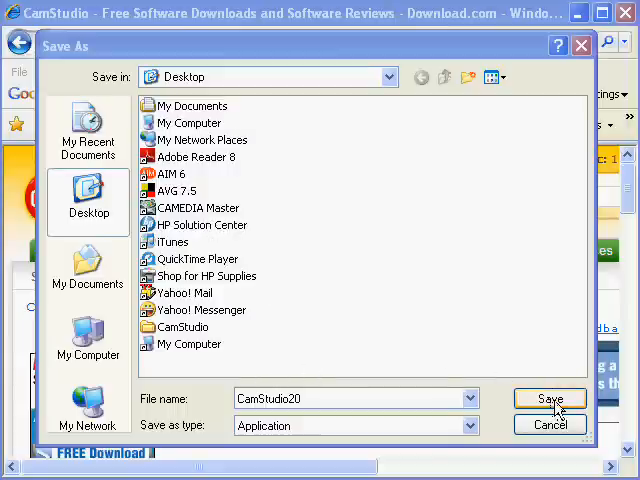
click(549, 398)
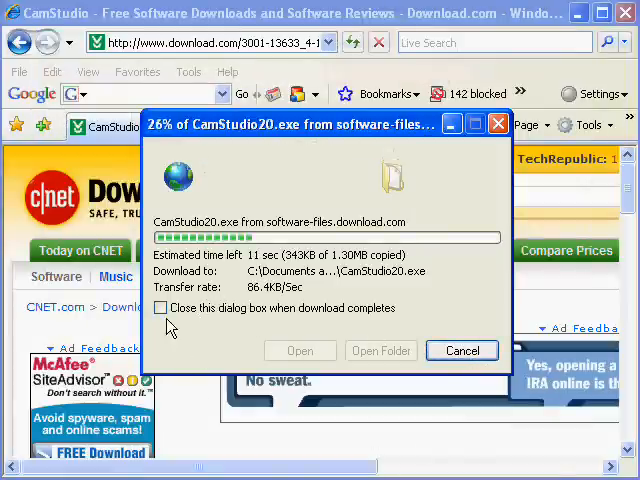
click(160, 308)
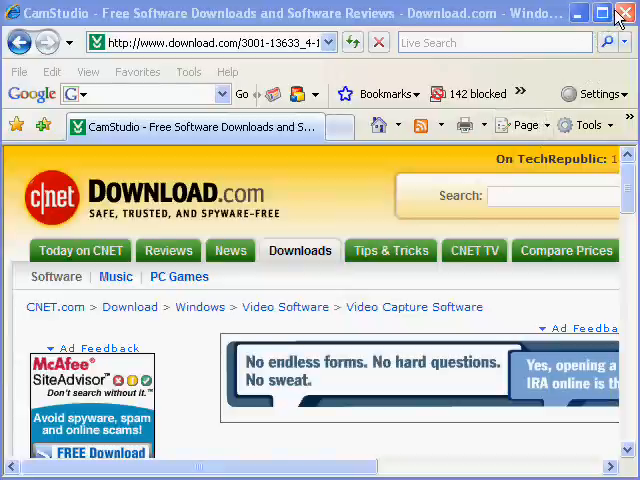
mouse_move(622, 14)
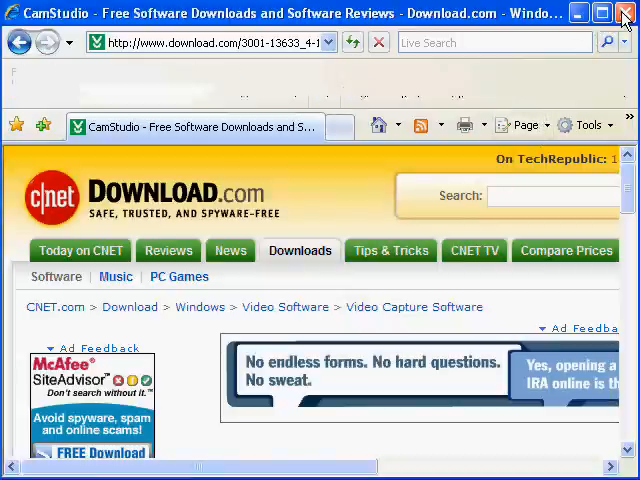
Close the browser, drag the CamStudio20 icon mid-desktop, and run it.
click(625, 13)
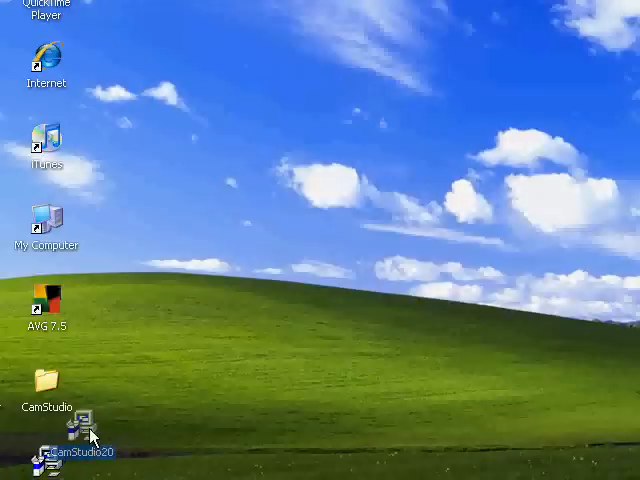
drag(85, 450, 207, 222)
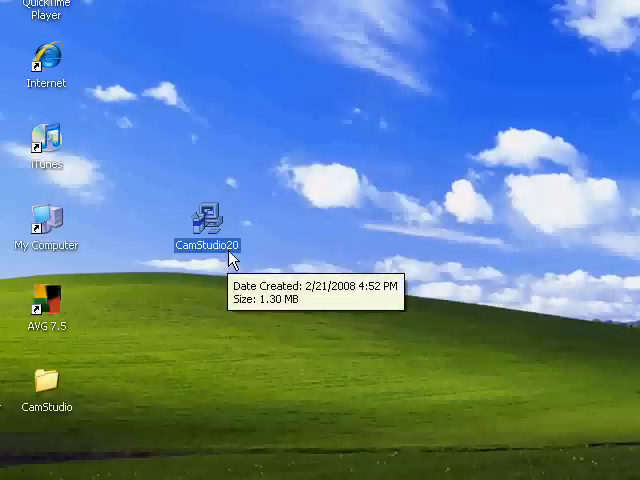
double_click(207, 219)
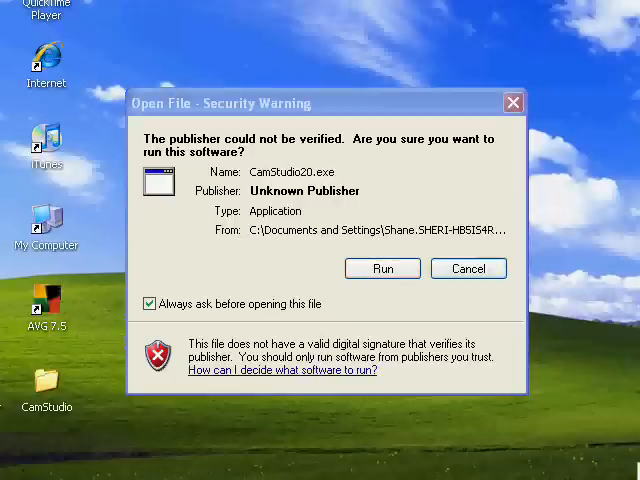
Allow the CamStudio installer to run, then exit and confirm aborting it.
click(382, 268)
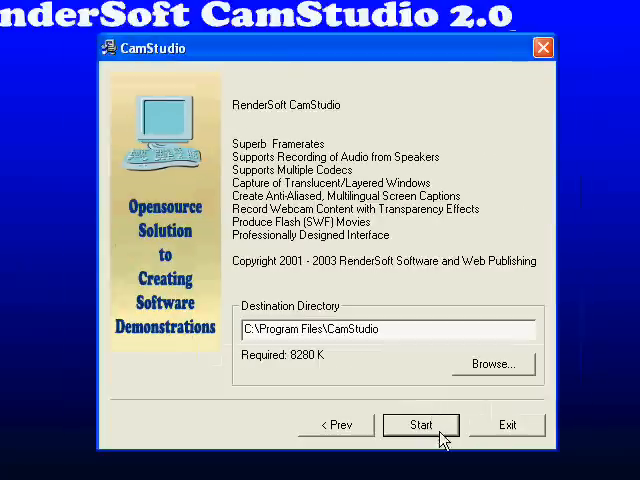
mouse_move(527, 421)
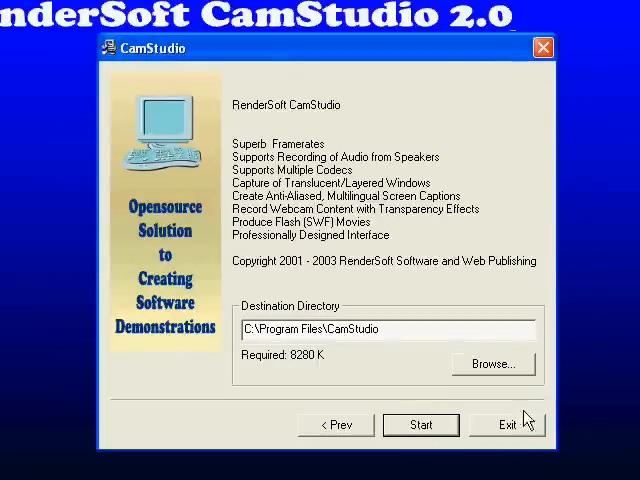
mouse_move(303, 62)
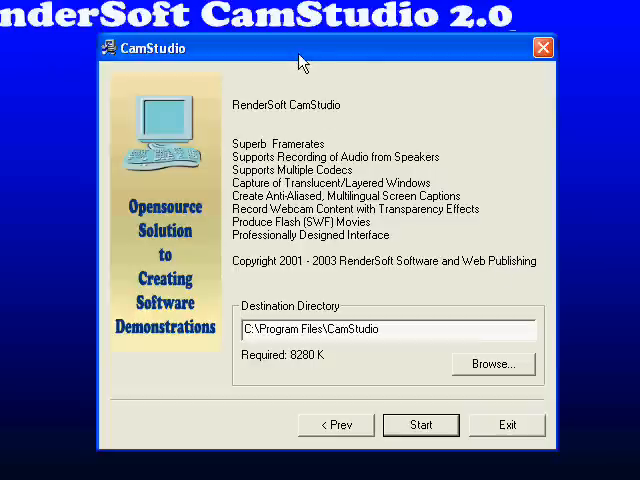
mouse_move(401, 419)
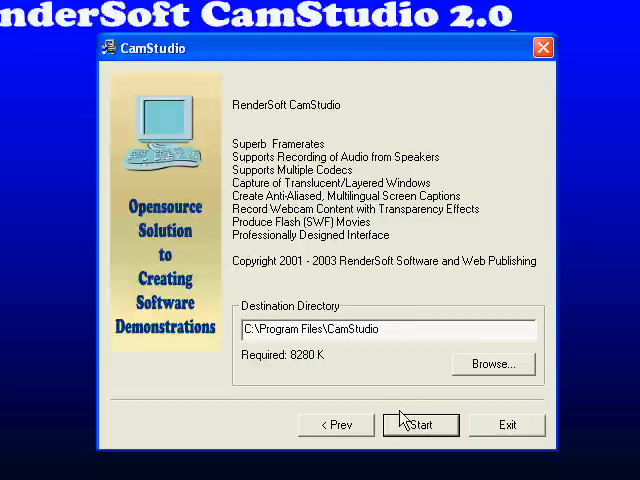
mouse_move(408, 425)
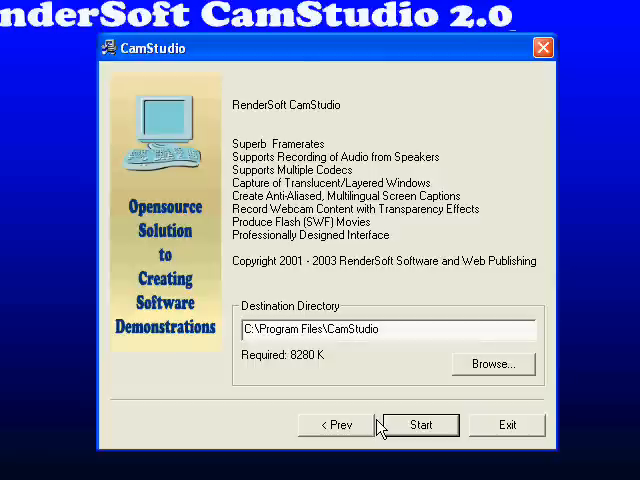
mouse_move(502, 430)
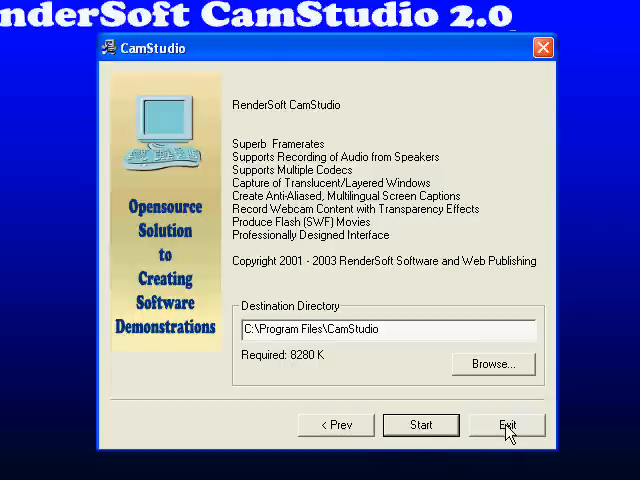
click(506, 424)
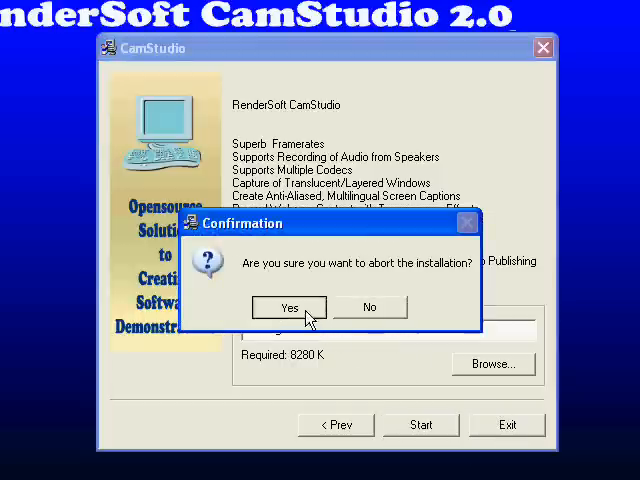
click(289, 307)
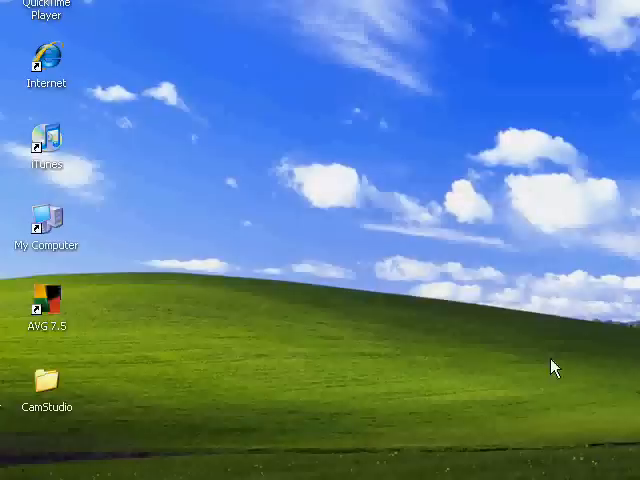
mouse_move(28, 415)
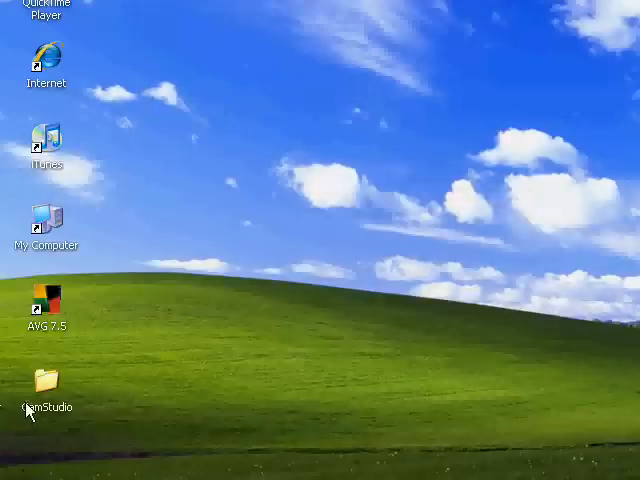
mouse_move(388, 128)
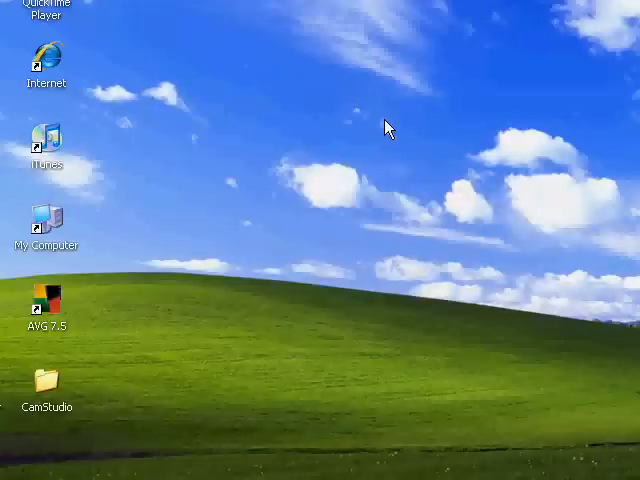
mouse_move(384, 125)
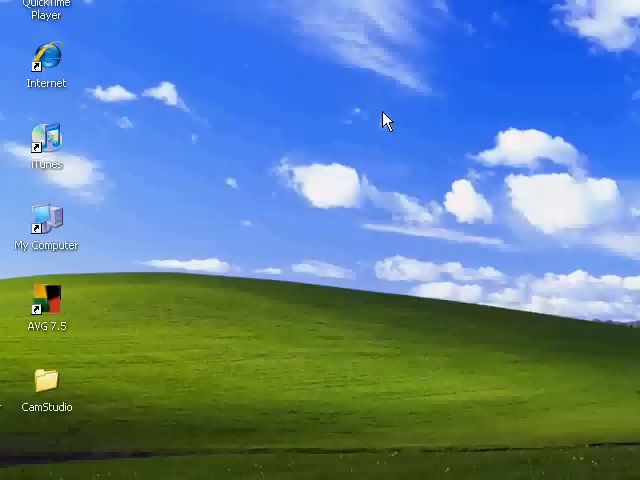
mouse_move(272, 312)
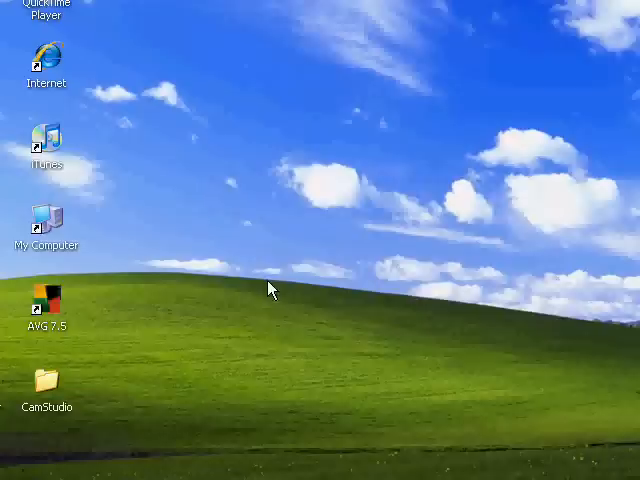
mouse_move(160, 130)
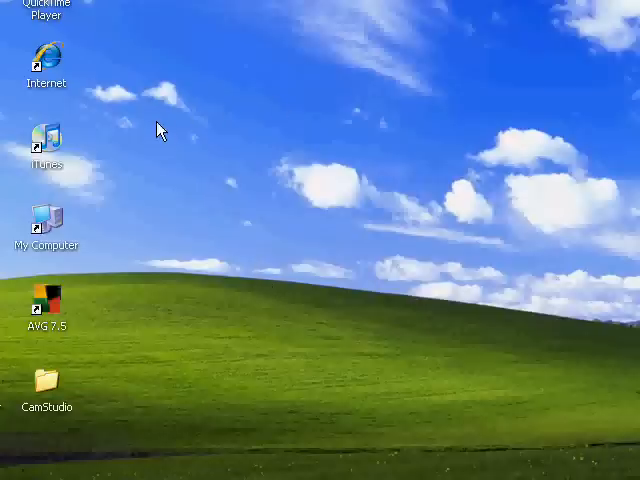
mouse_move(180, 113)
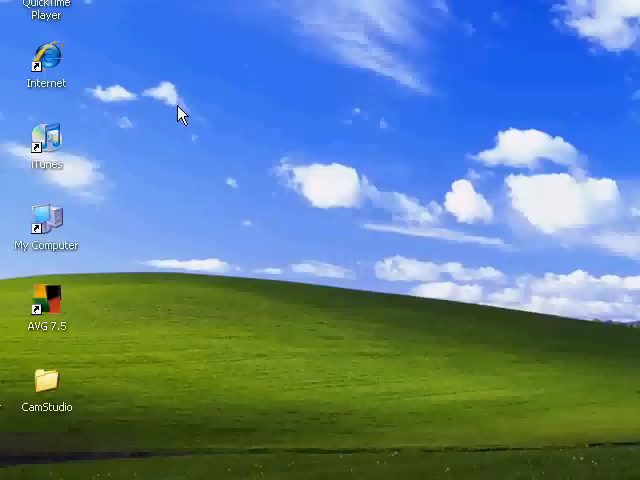
mouse_move(180, 83)
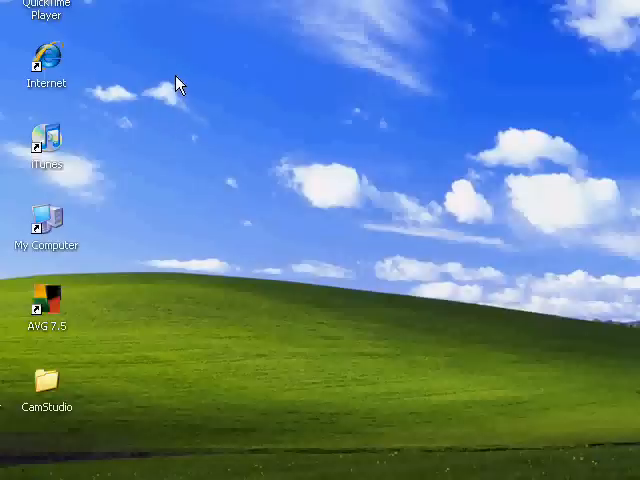
mouse_move(590, 57)
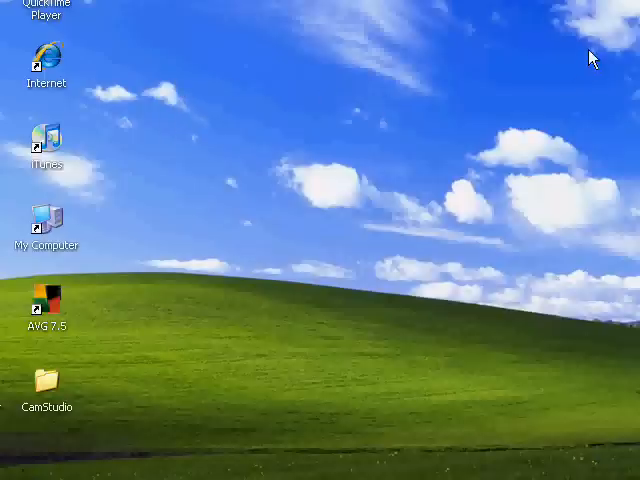
mouse_move(305, 195)
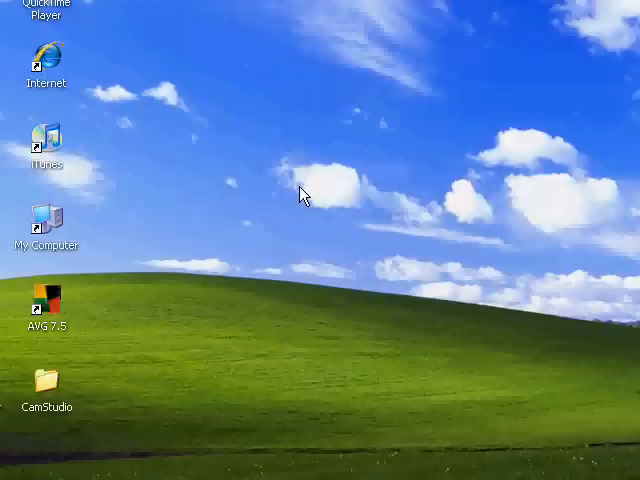
mouse_move(40, 413)
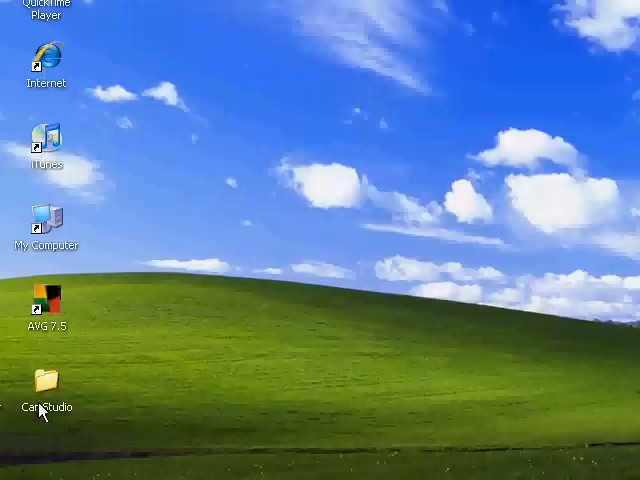
mouse_move(308, 170)
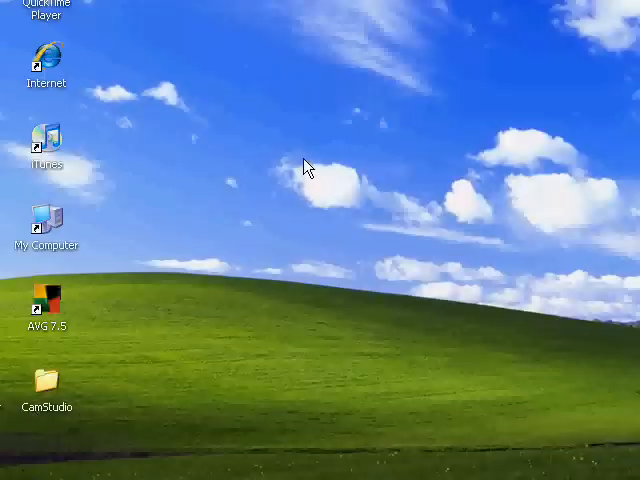
mouse_move(316, 180)
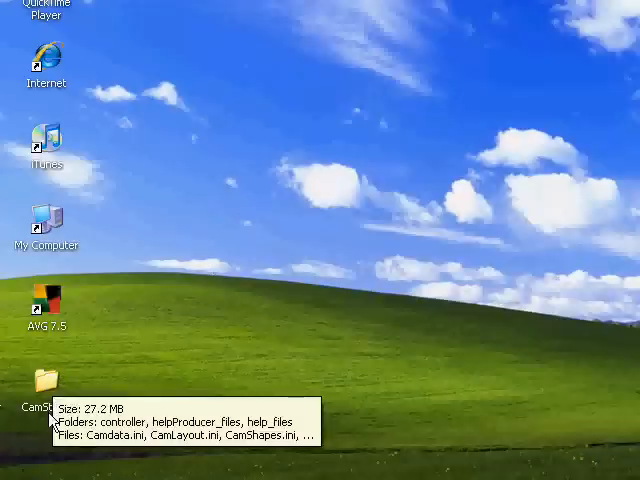
Open the desktop CamStudio folder and launch the Recorder application.
double_click(46, 380)
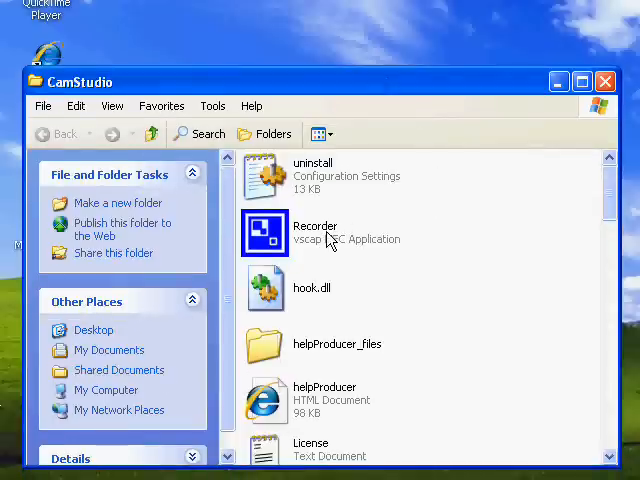
mouse_move(325, 235)
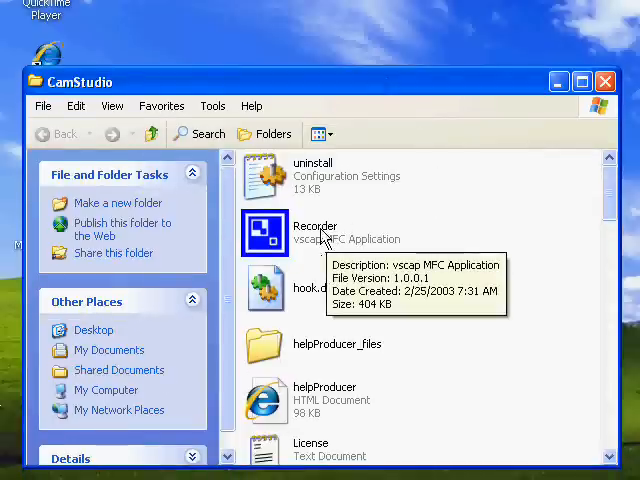
click(315, 232)
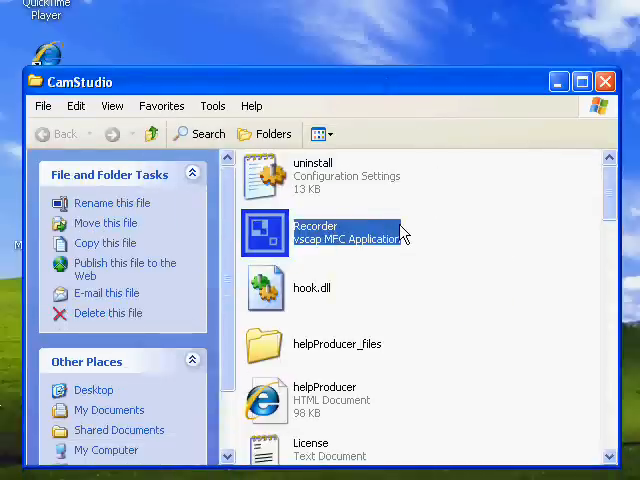
double_click(265, 232)
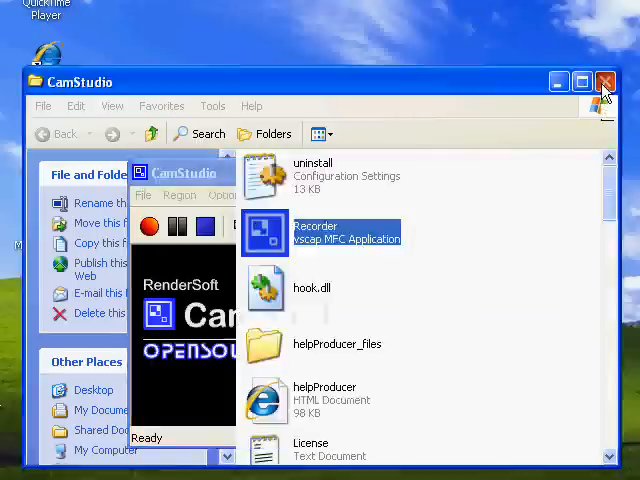
Close the CamStudio folder window, leaving the Recorder open.
click(605, 82)
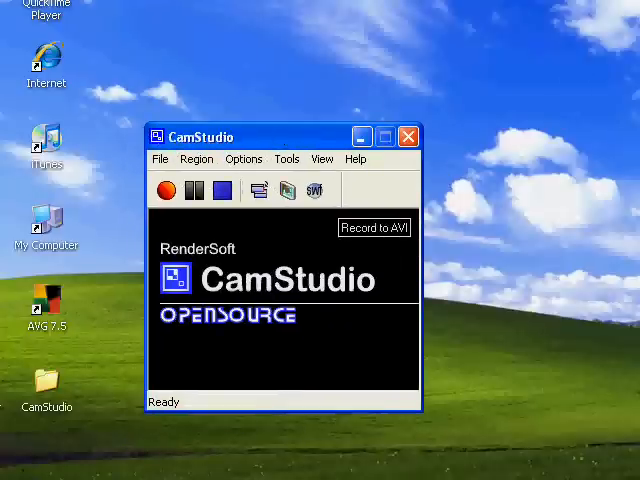
mouse_move(345, 190)
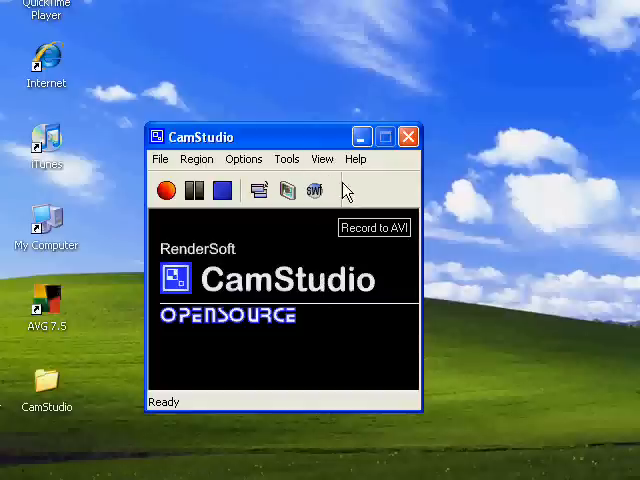
mouse_move(345, 188)
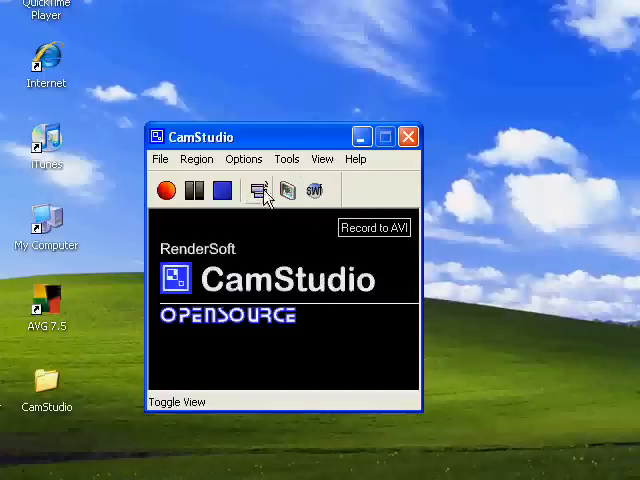
mouse_move(197, 159)
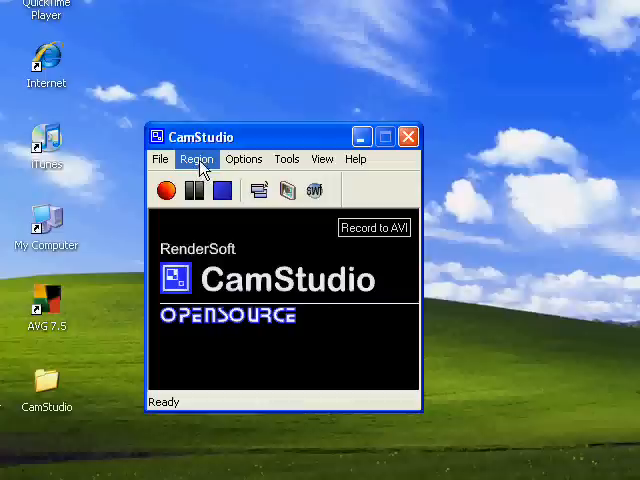
click(196, 159)
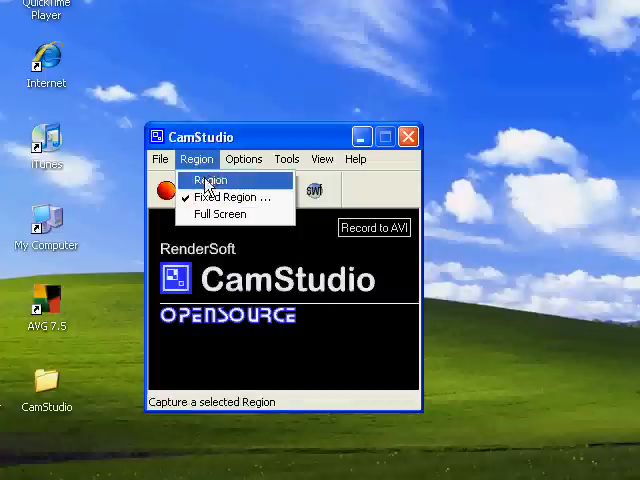
click(222, 197)
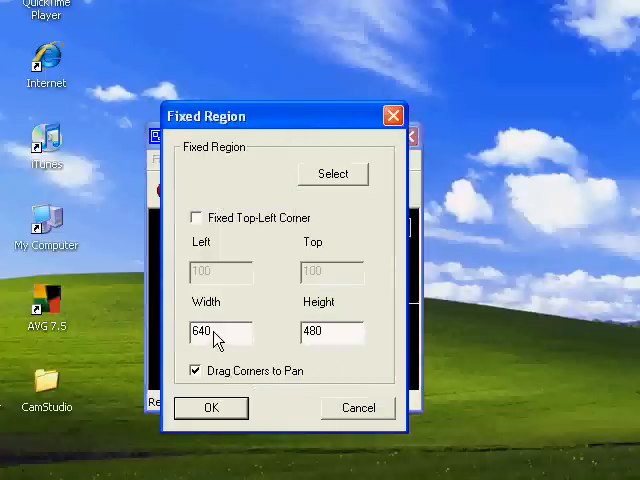
mouse_move(355, 340)
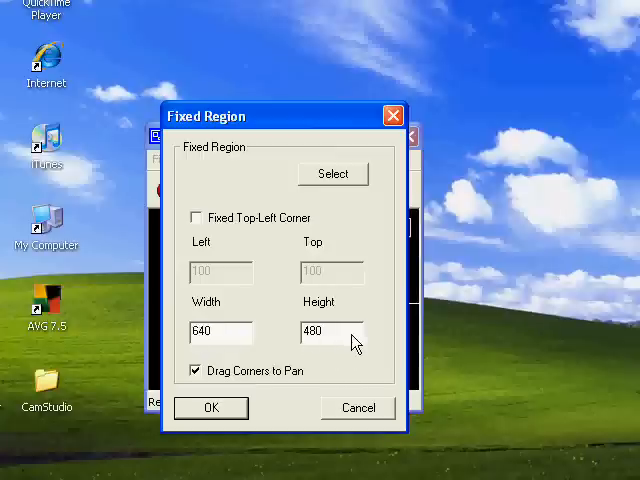
mouse_move(335, 405)
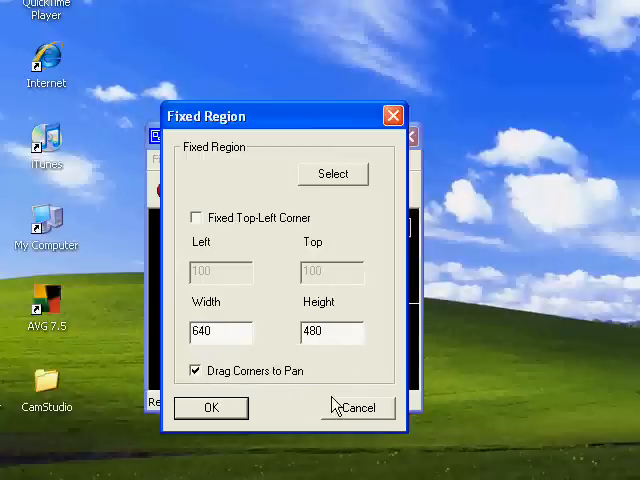
mouse_move(247, 413)
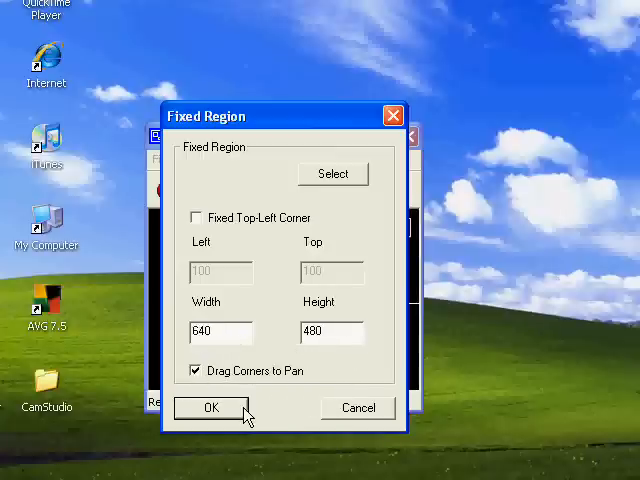
click(211, 408)
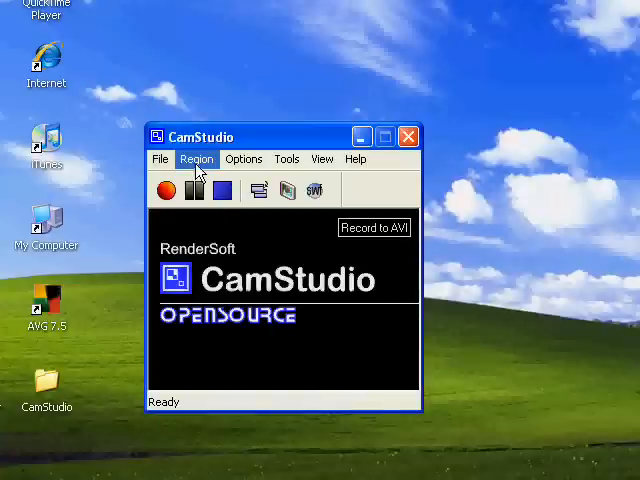
click(196, 159)
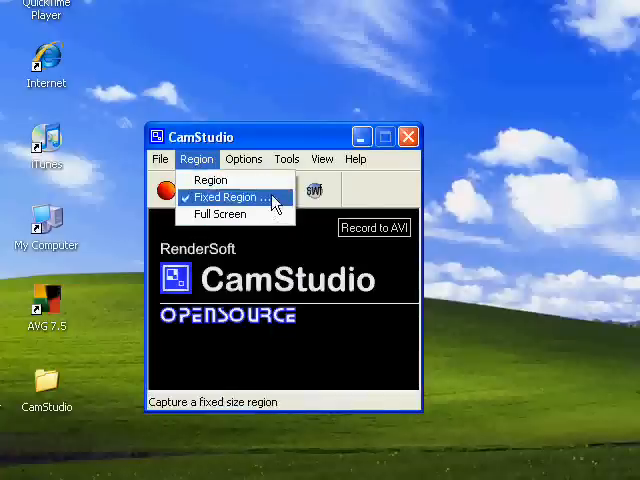
click(244, 159)
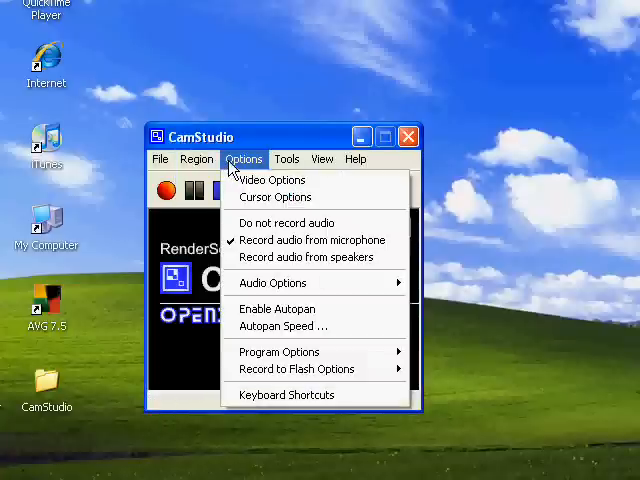
mouse_move(312, 240)
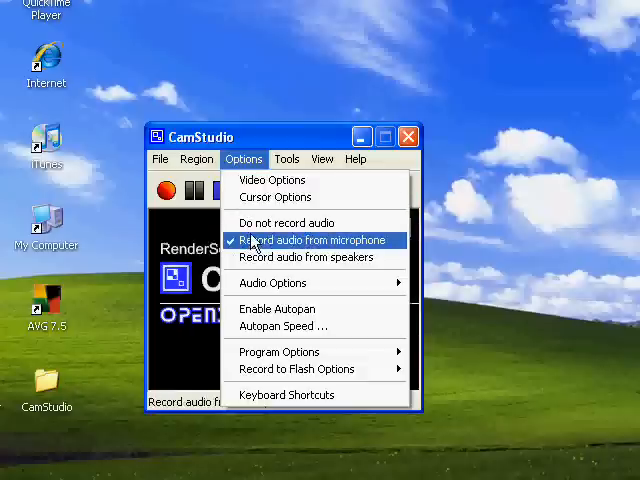
mouse_move(248, 250)
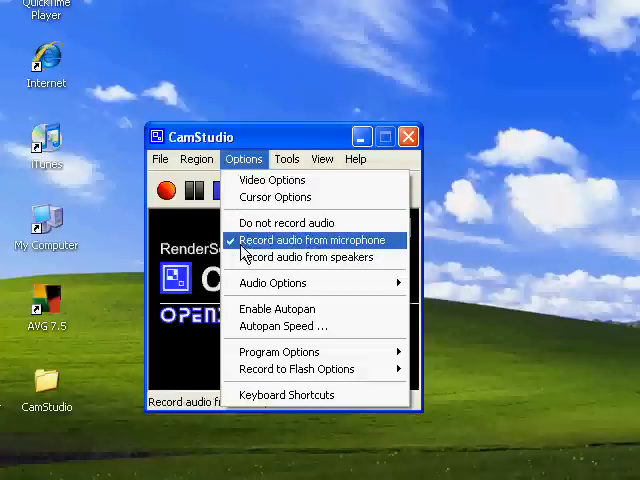
mouse_move(370, 258)
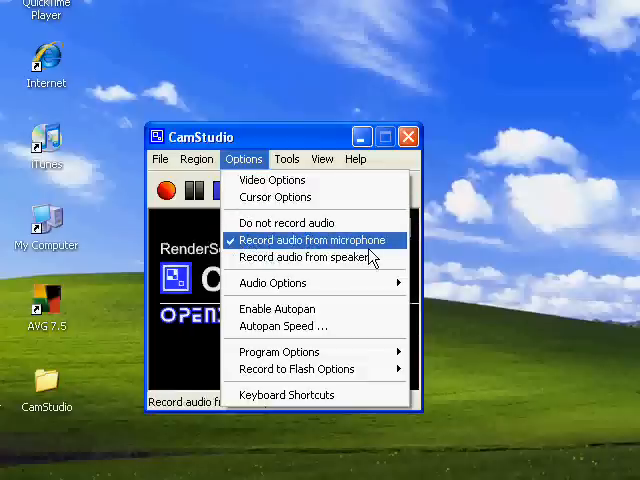
mouse_move(430, 247)
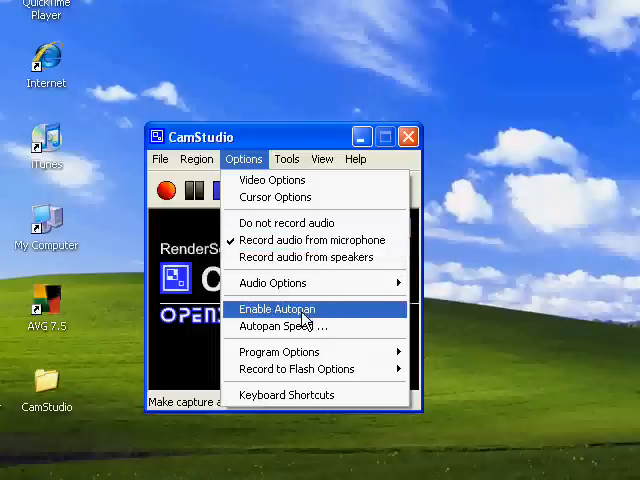
mouse_move(445, 78)
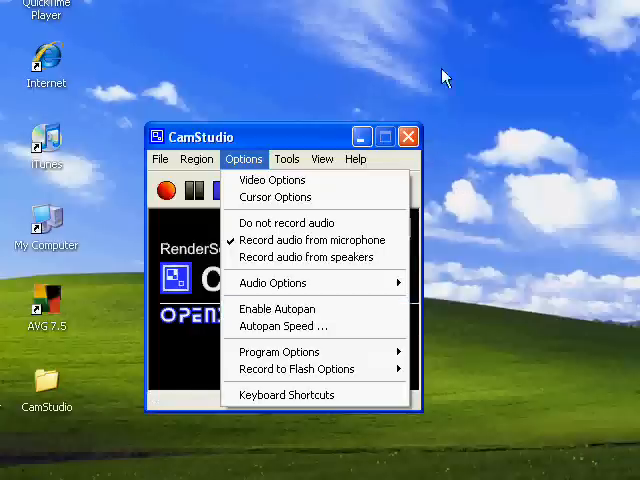
mouse_move(10, 20)
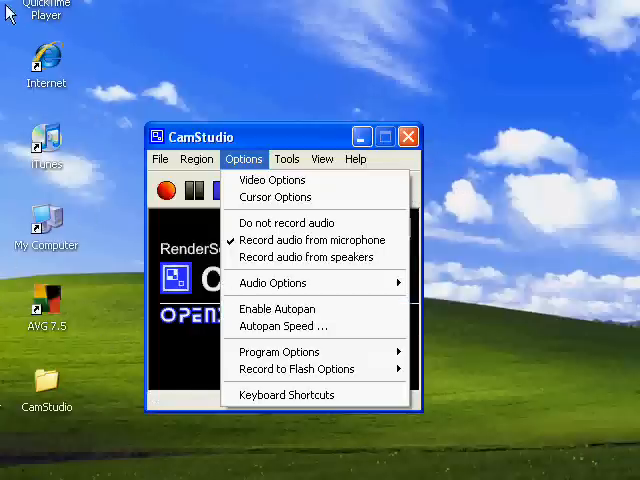
mouse_move(272, 185)
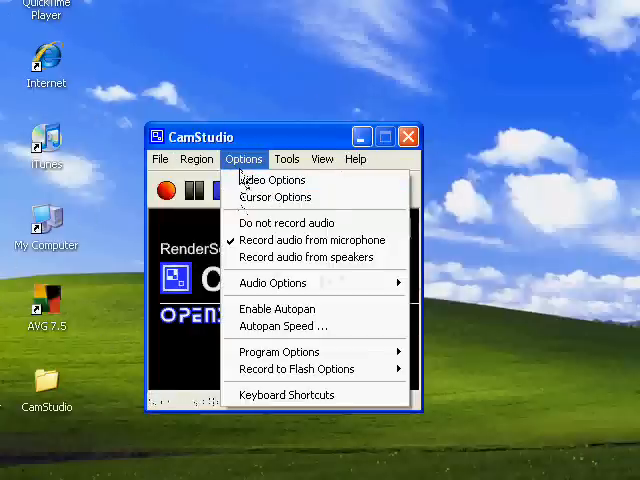
mouse_move(277, 309)
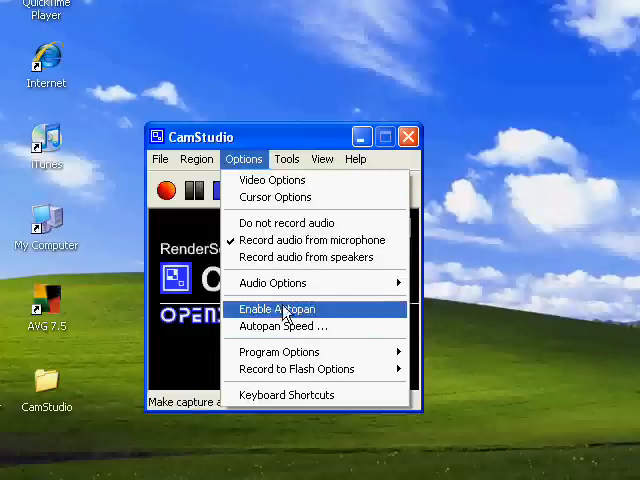
mouse_move(358, 330)
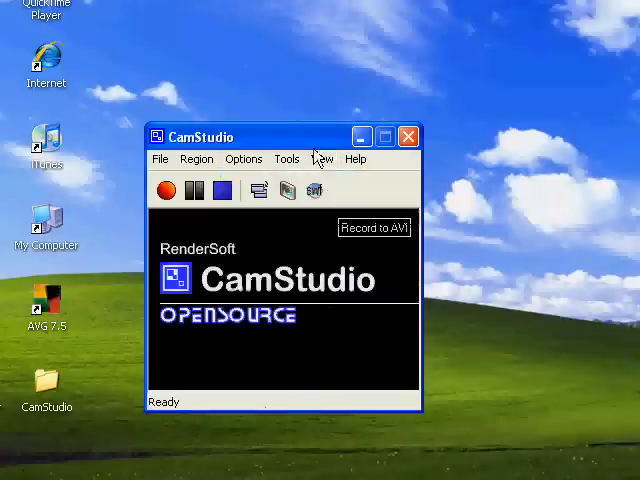
Close the CamStudio Recorder window.
click(408, 135)
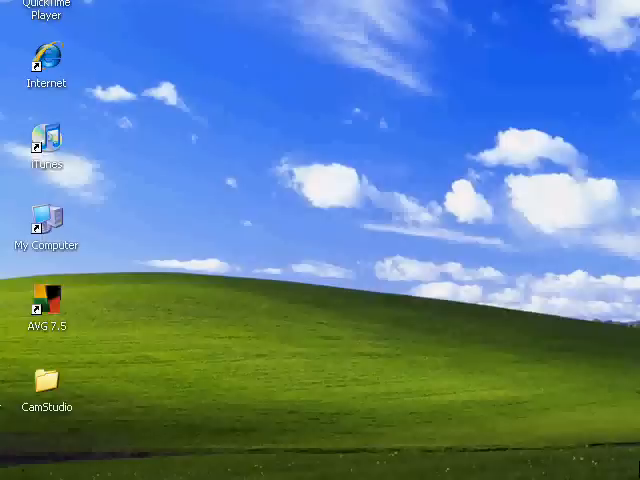
mouse_move(230, 188)
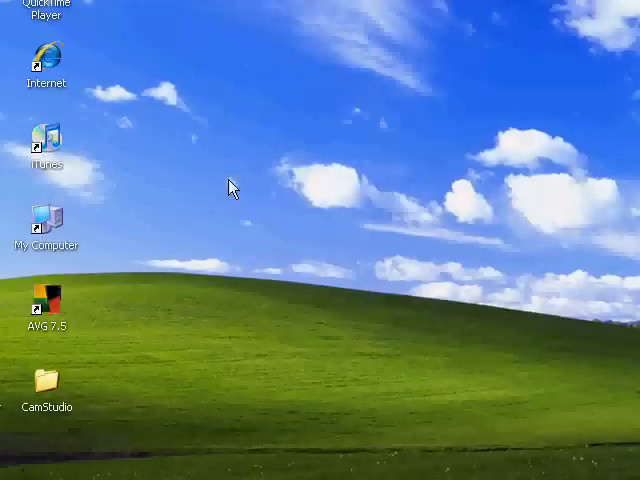